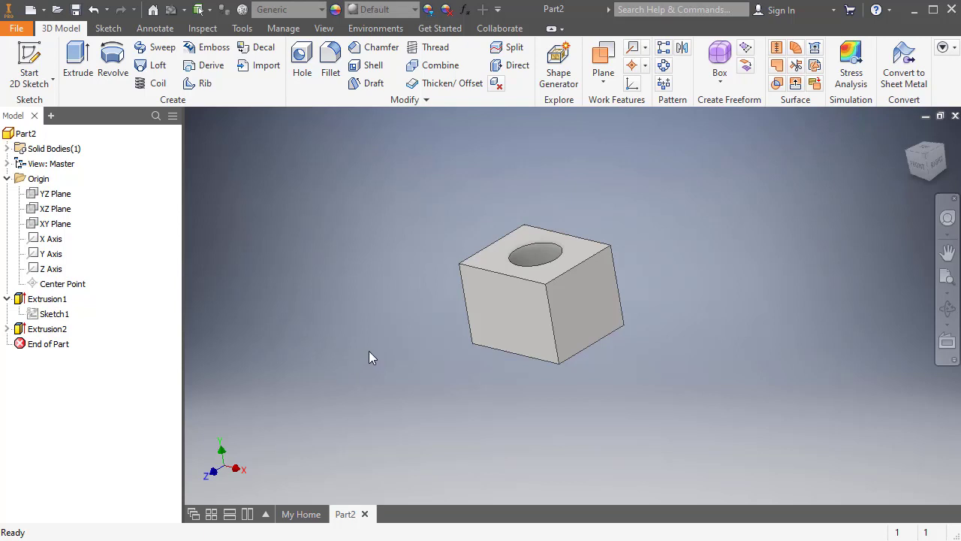
pyautogui.moveTo(545, 336)
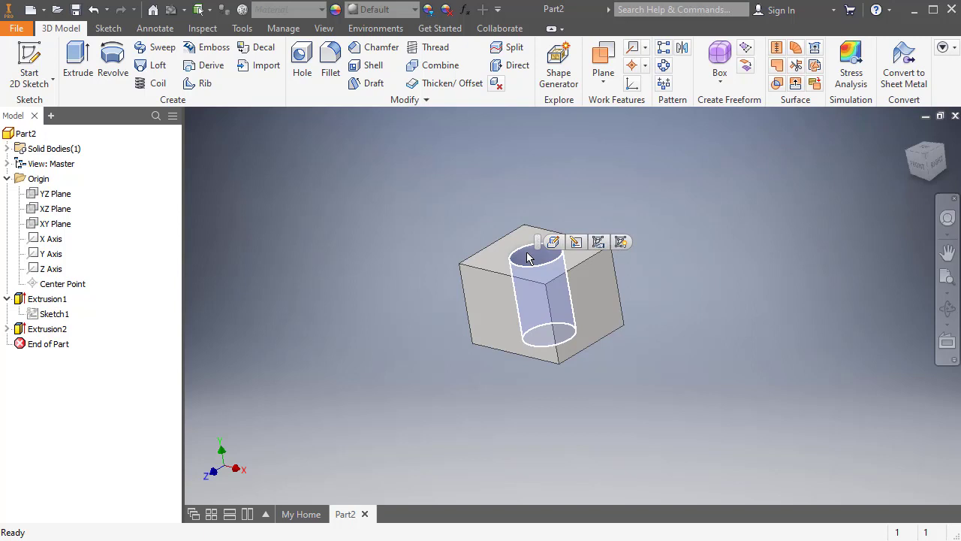
# Edit the sketch of Extrusion2 (the hole) from the model browser context menu.
pyautogui.rightClick(528, 258)
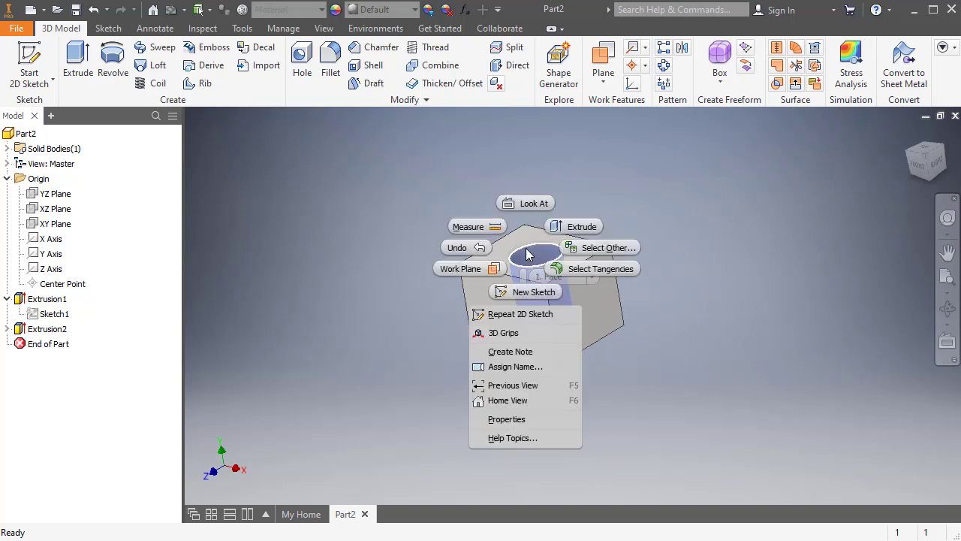
pyautogui.moveTo(478, 264)
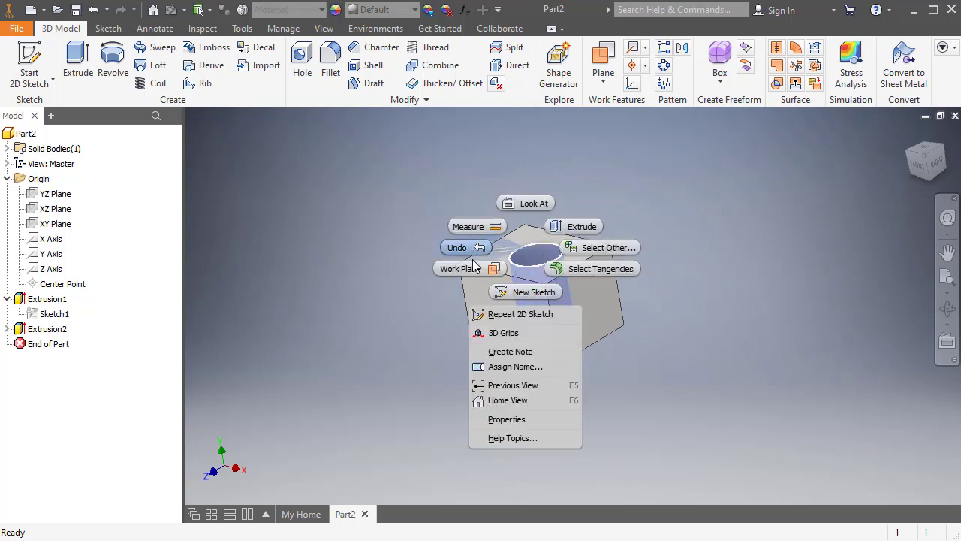
pyautogui.moveTo(535, 323)
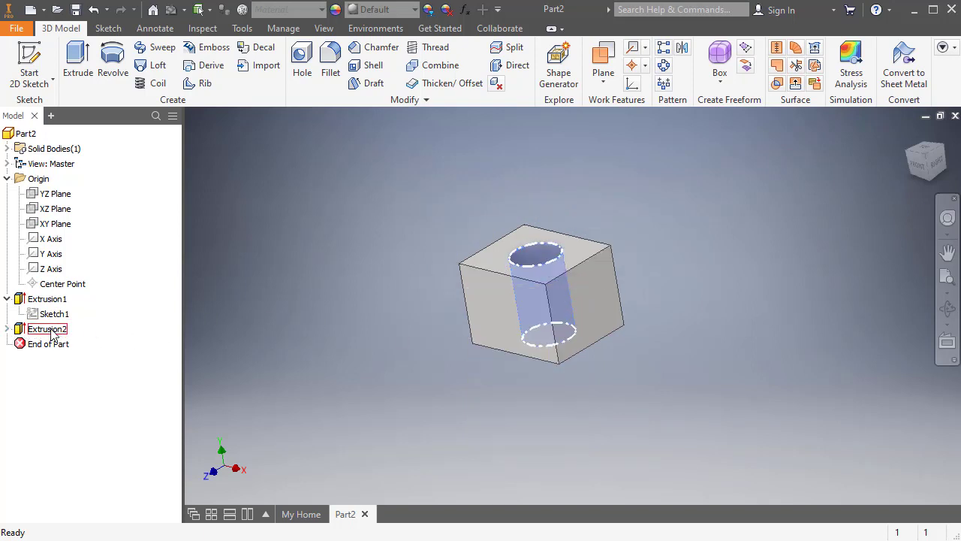
pyautogui.rightClick(48, 329)
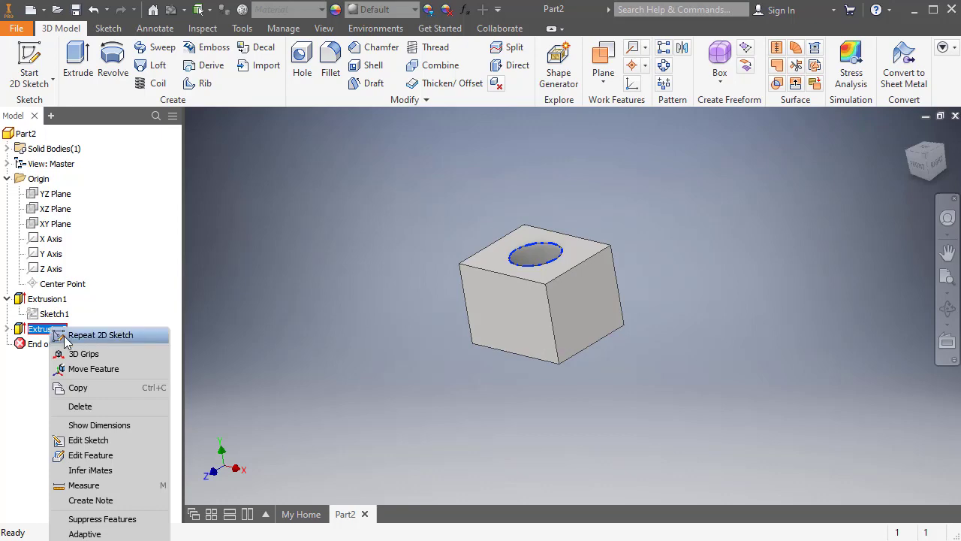
pyautogui.moveTo(87, 440)
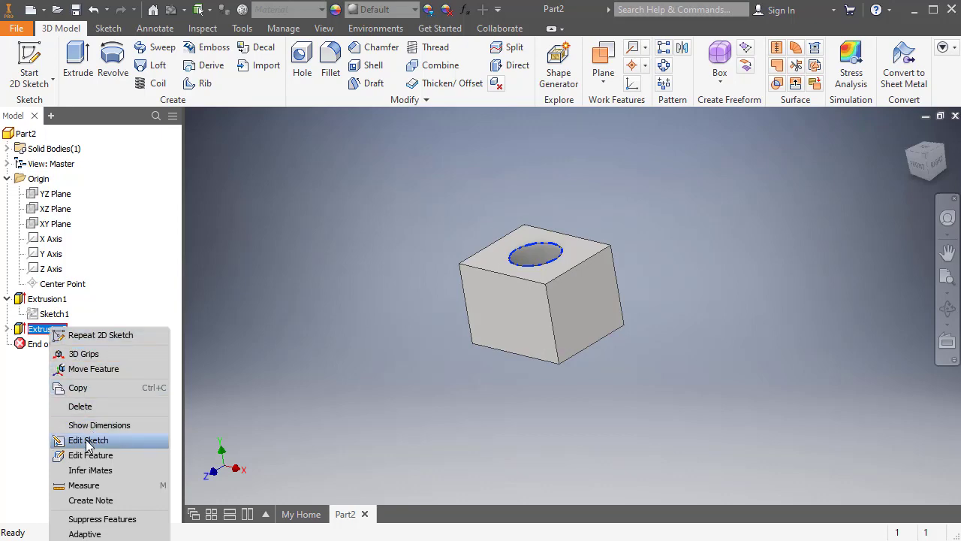
pyautogui.click(87, 438)
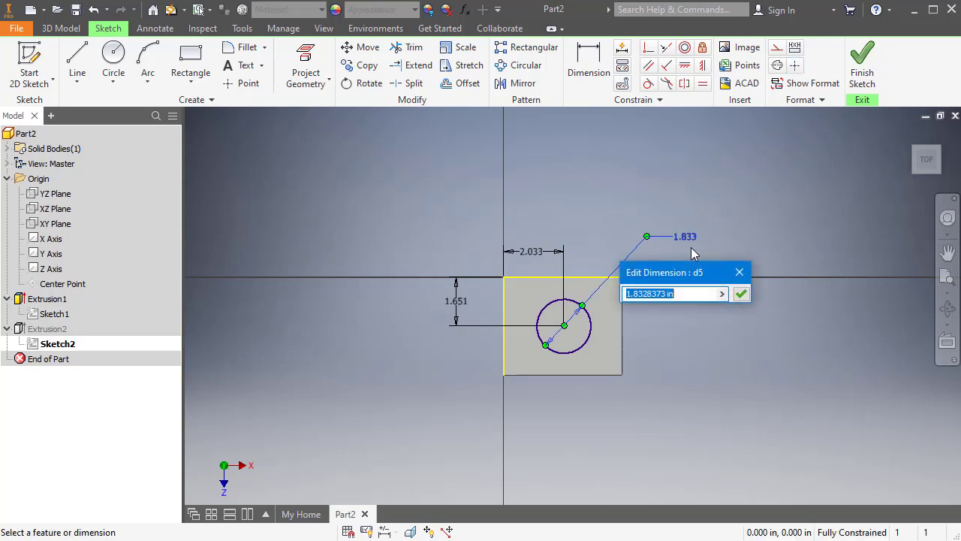
# Apply the 2.000 circle diameter and set the hole's vertical offset to 1.5.
pyautogui.click(739, 293)
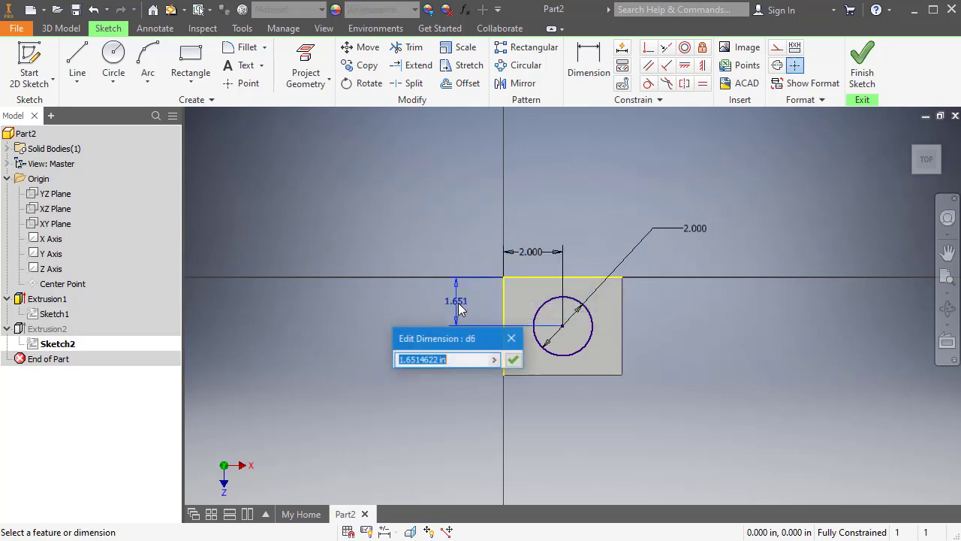
pyautogui.write('1.5')
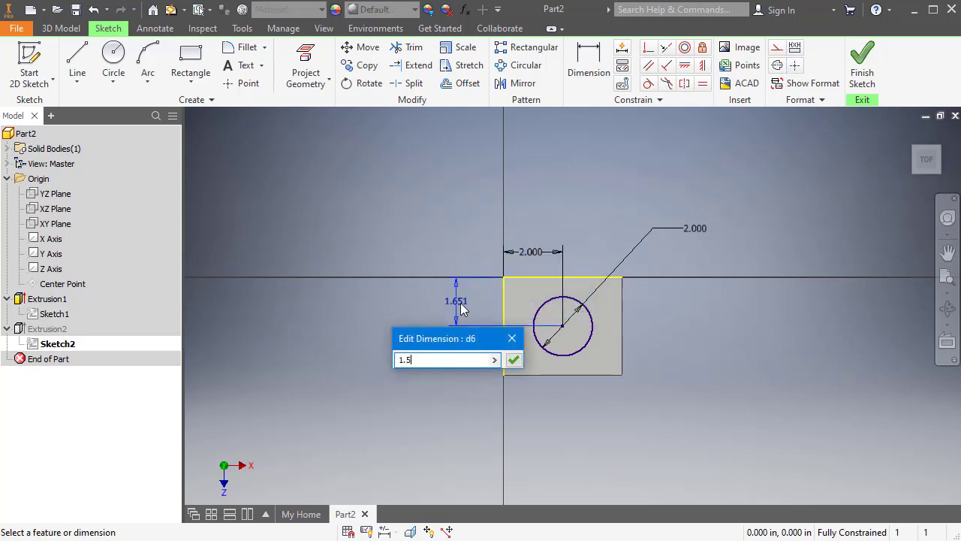
pyautogui.click(514, 359)
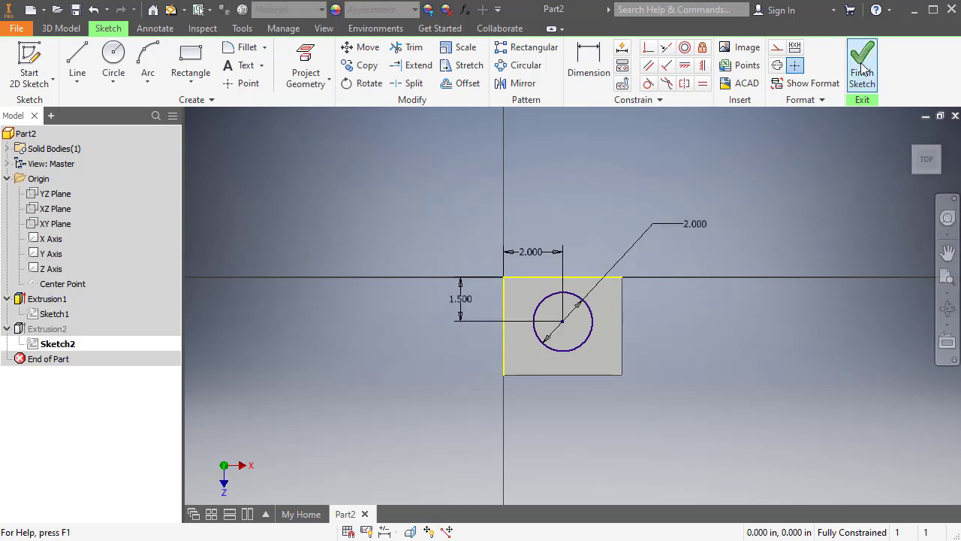
# Finish the sketch to update the hole, then view the block from the top.
pyautogui.click(862, 61)
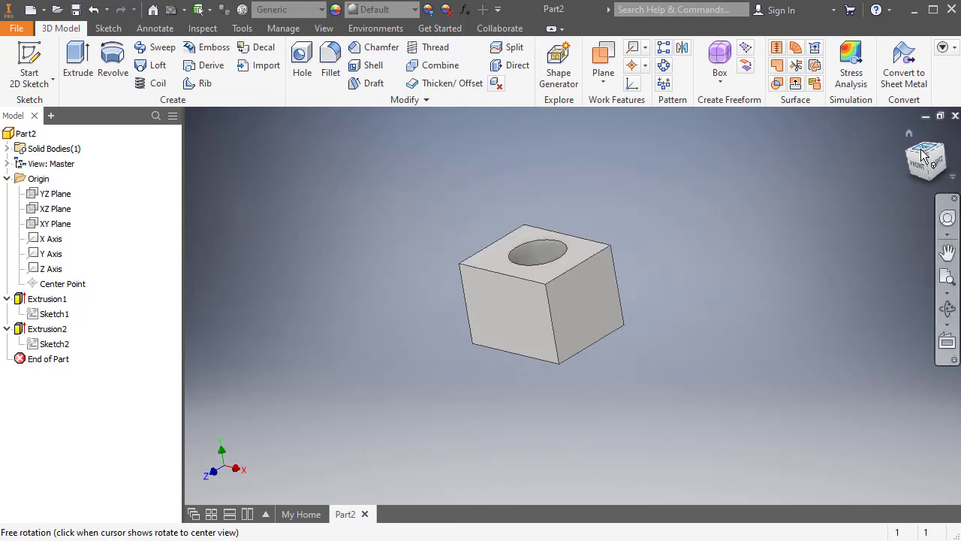
pyautogui.click(922, 154)
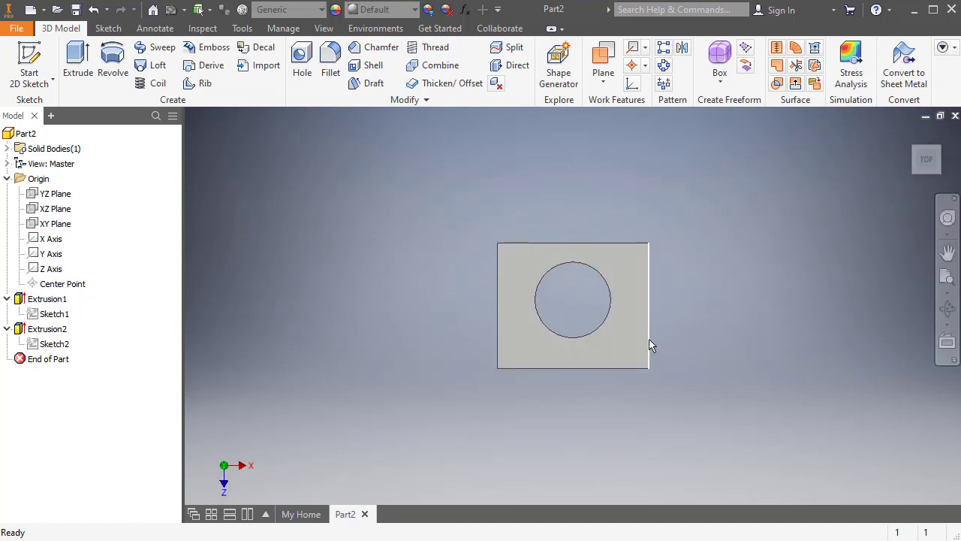
pyautogui.moveTo(666, 354)
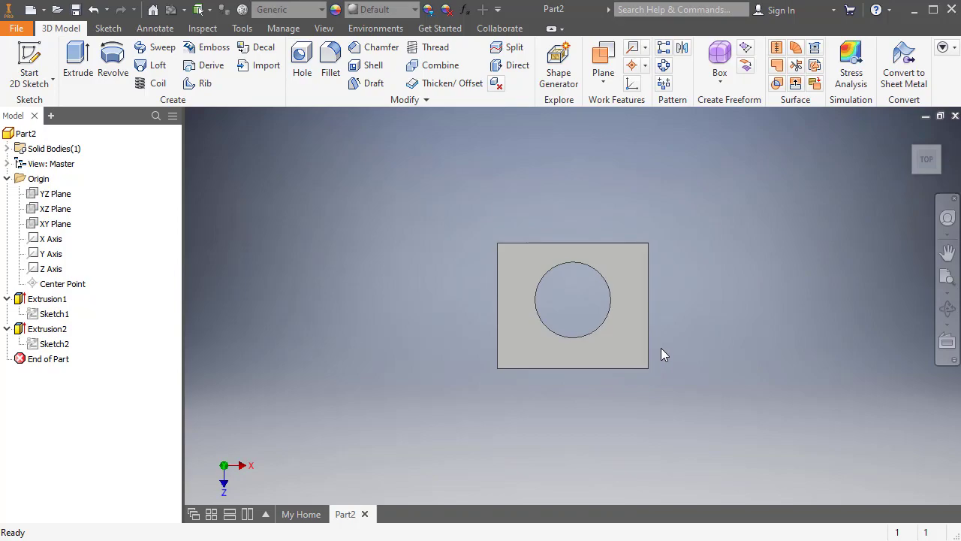